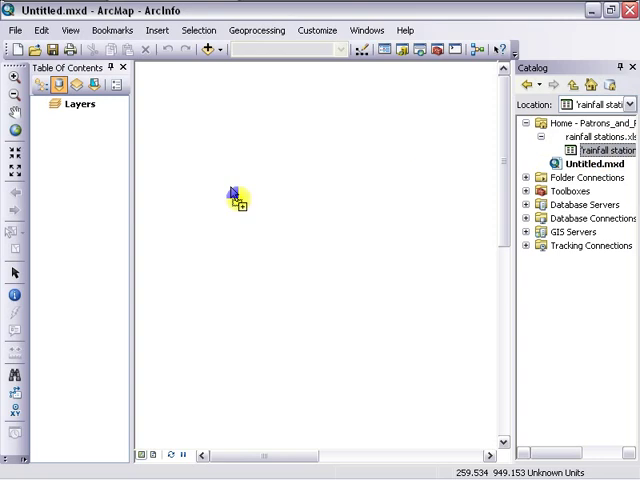
# Step: Add the rainfall_stations table to the Table of Contents and review its names and XY coordinates
pyautogui.moveTo(232, 196); pyautogui.dragTo(100, 132)
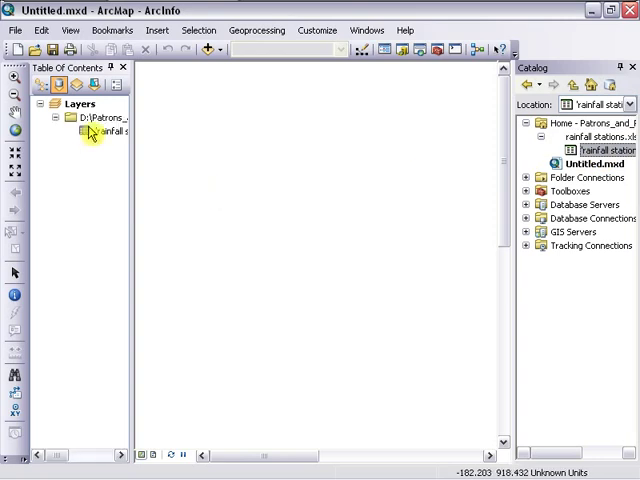
pyautogui.rightClick(100, 132)
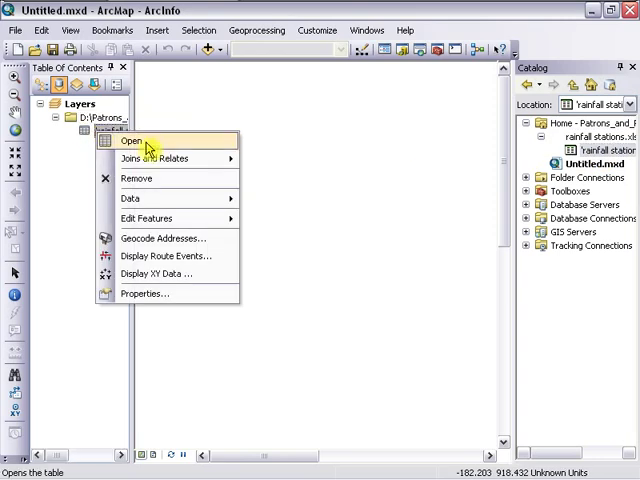
pyautogui.click(128, 140)
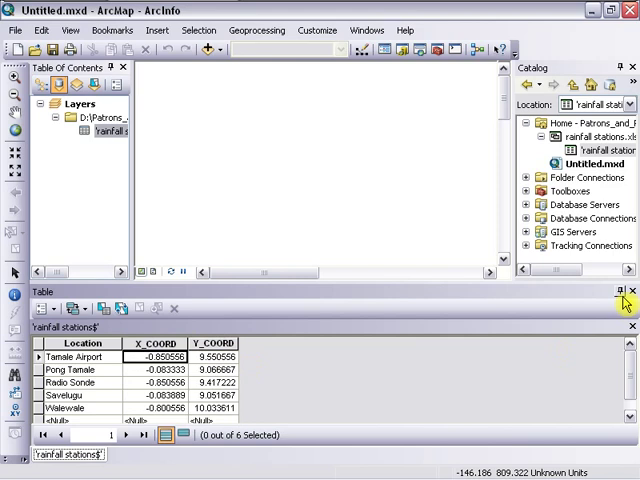
pyautogui.click(632, 292)
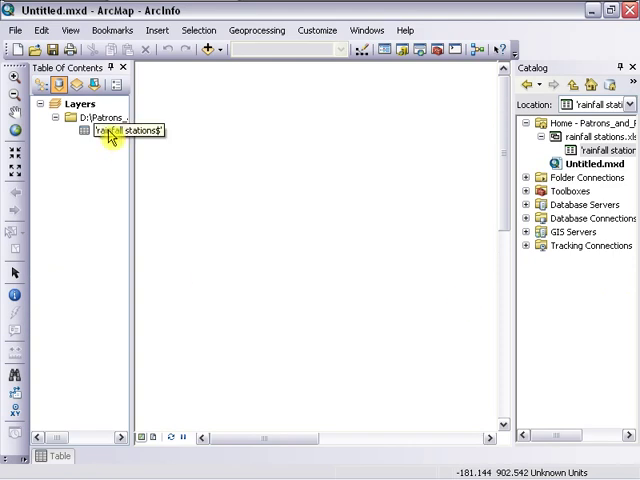
# Step: Display XY Data from X_COORD and Y_COORD using GCS_WGS_1984, accepting the object-ID warning
pyautogui.rightClick(110, 132)
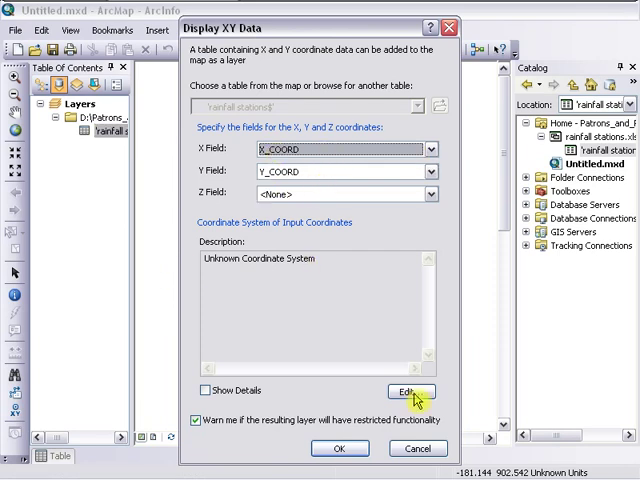
pyautogui.click(410, 392)
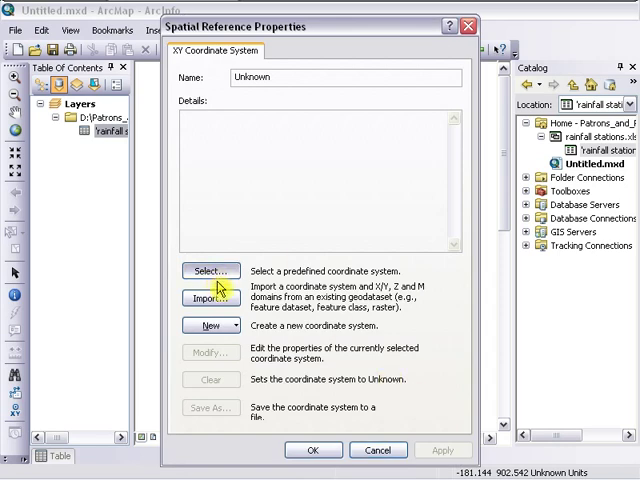
pyautogui.click(210, 270)
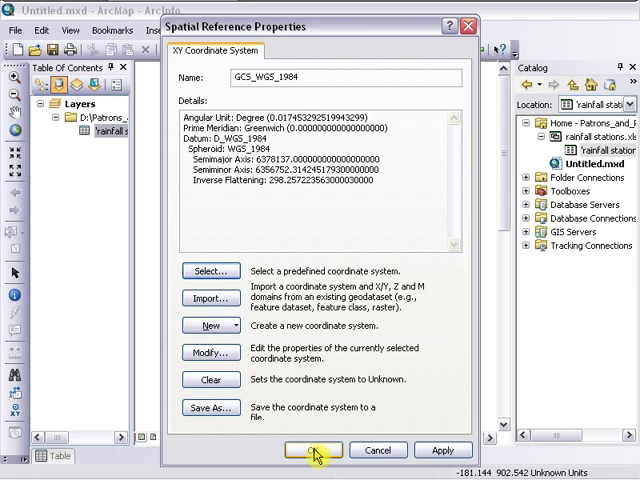
pyautogui.click(312, 448)
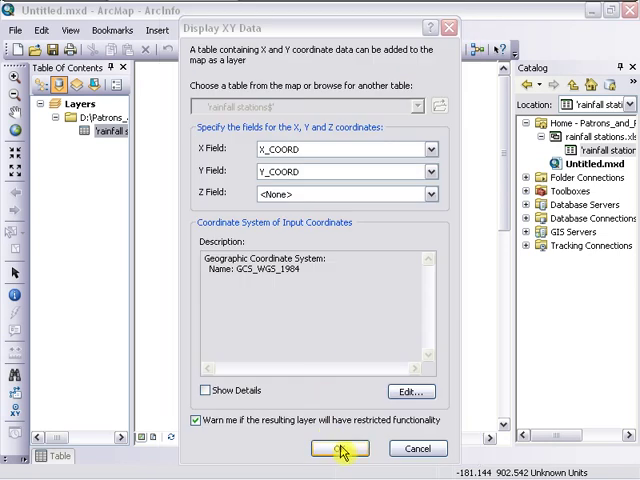
pyautogui.click(340, 448)
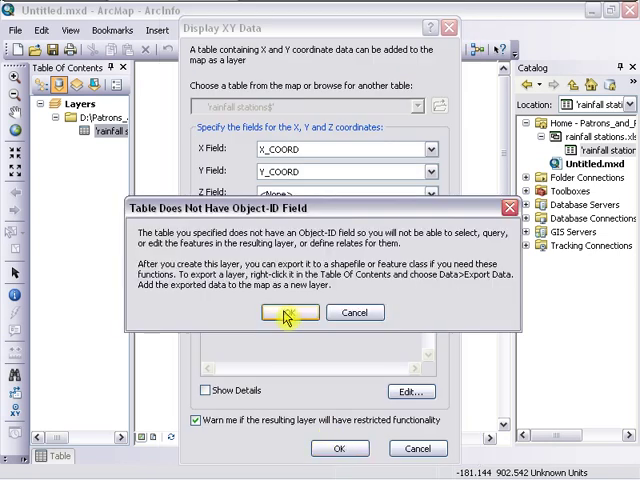
pyautogui.click(288, 312)
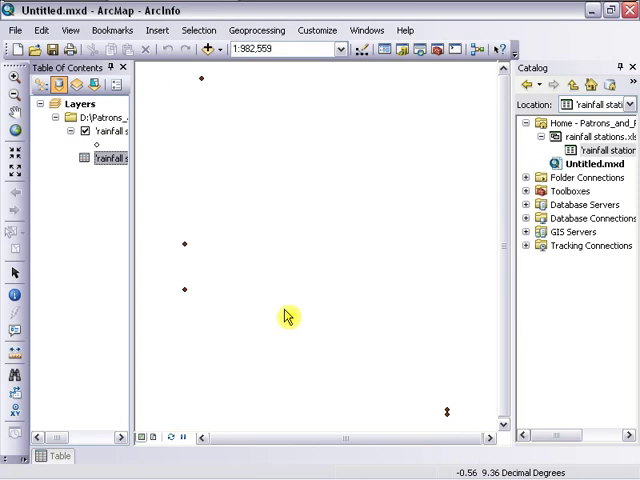
# Step: Add the Topographic basemap beneath the station points via Add Basemap
pyautogui.click(16, 30)
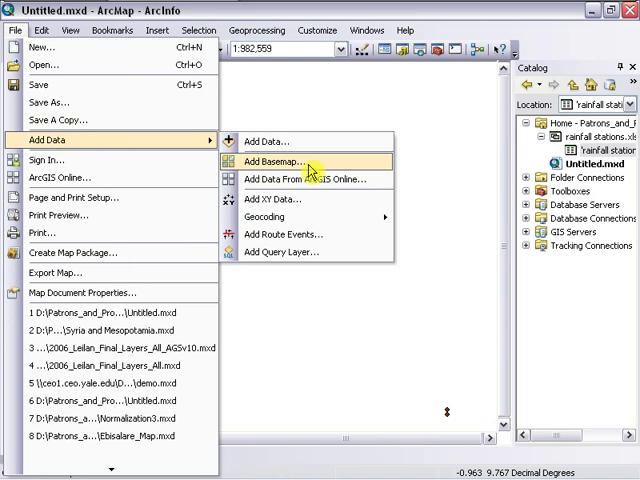
pyautogui.click(280, 160)
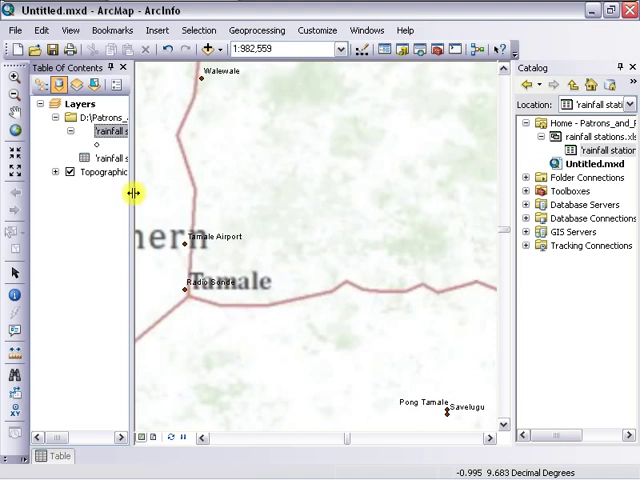
# Step: Export the station event points to test_shapefile and add it to the map as a layer
pyautogui.rightClick(112, 132)
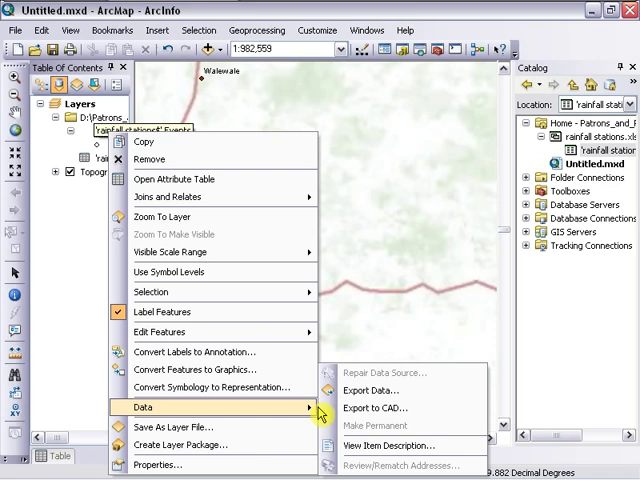
pyautogui.click(372, 388)
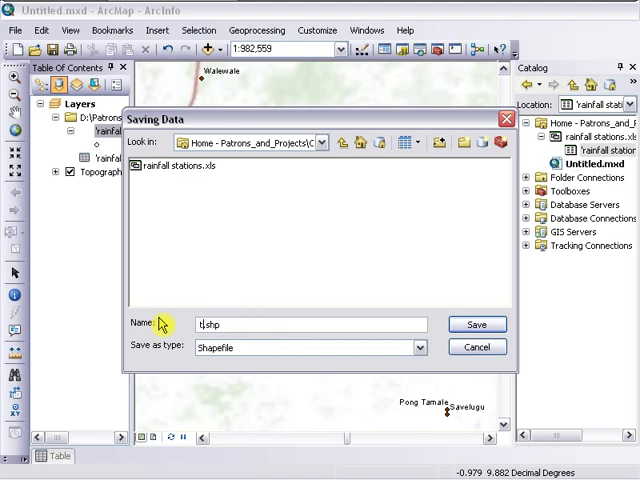
pyautogui.write('test_shapefile.shp')
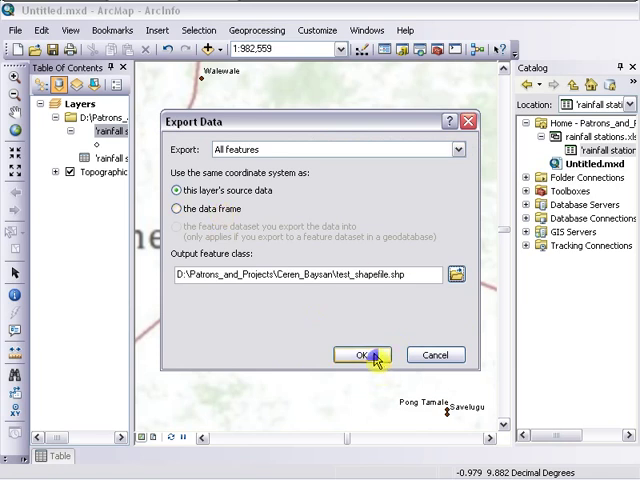
pyautogui.click(360, 356)
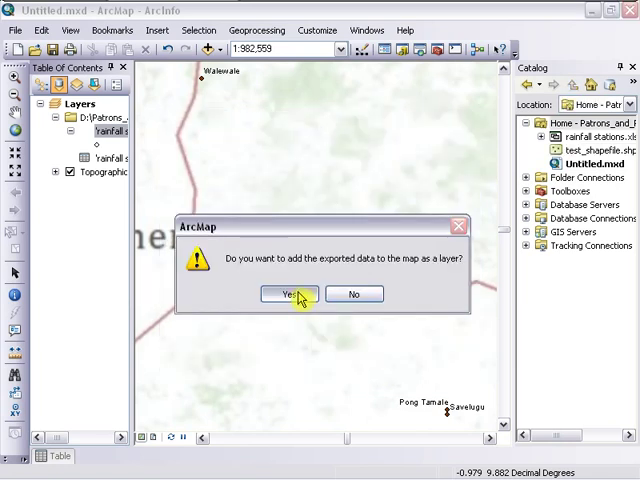
pyautogui.click(290, 292)
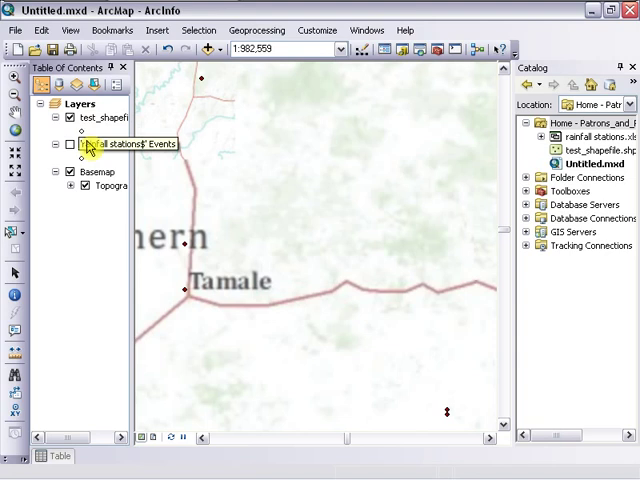
# Step: View the test_shapefile attribute table listing the six station records
pyautogui.rightClick(120, 144)
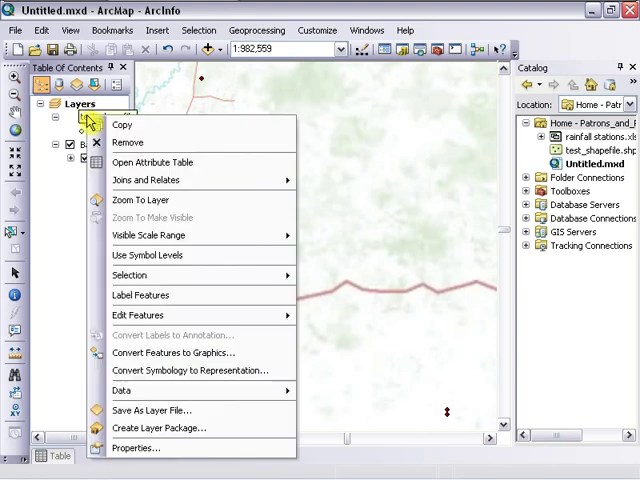
pyautogui.click(152, 162)
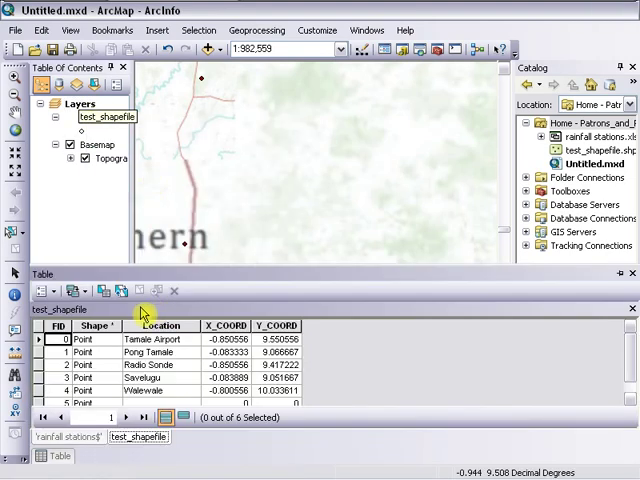